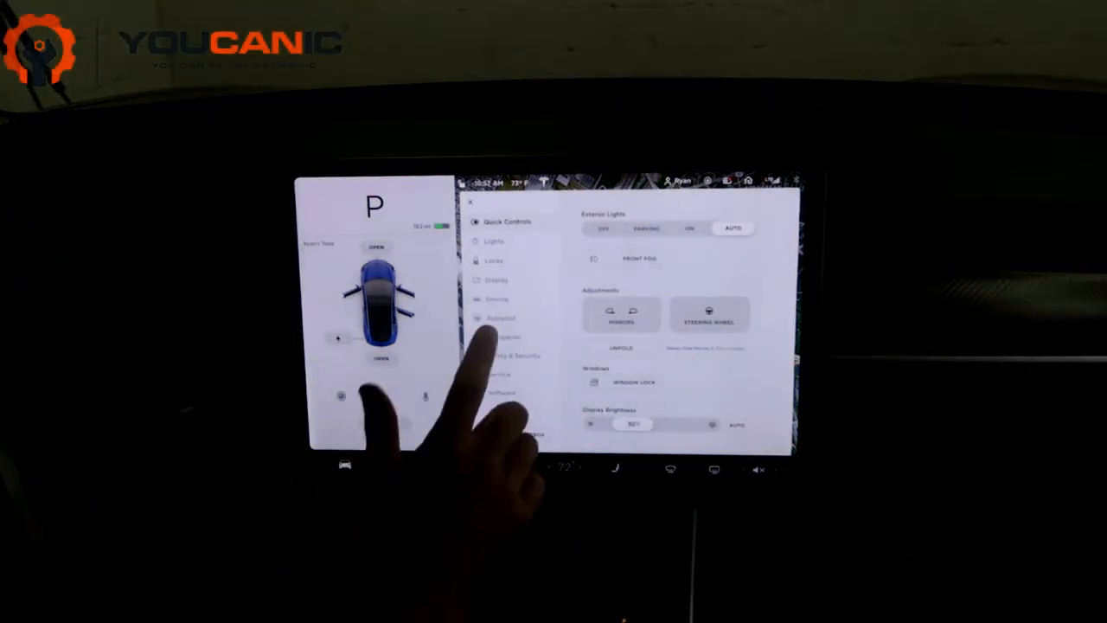
- Show the Driving settings panel with acceleration, steering, regenerative braking and stopping mode
left_click(490, 302)
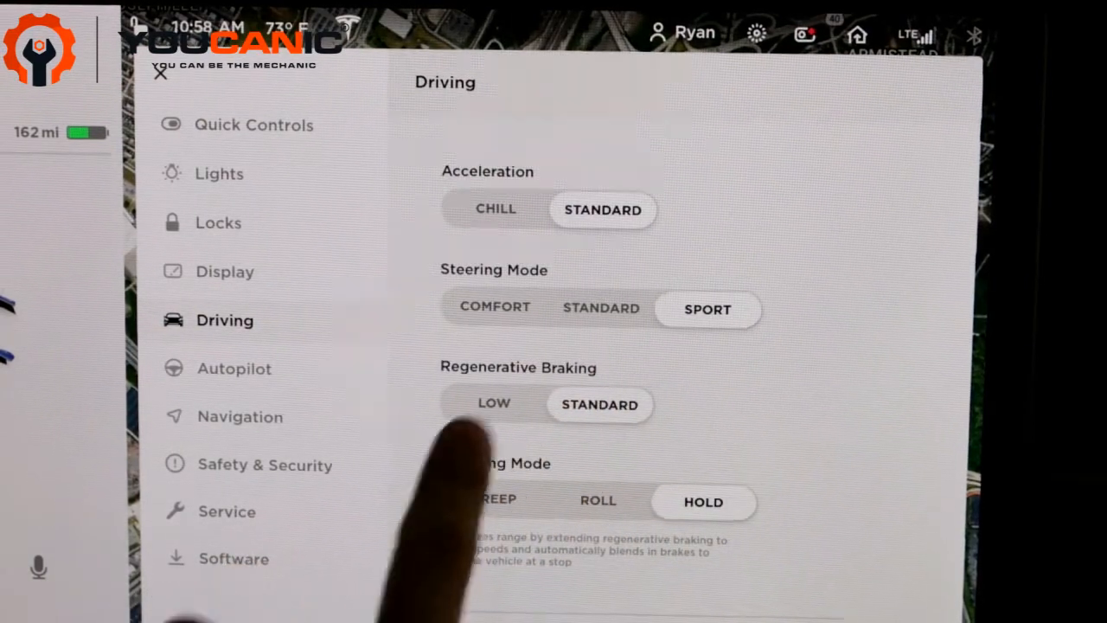
mouse_move(467, 502)
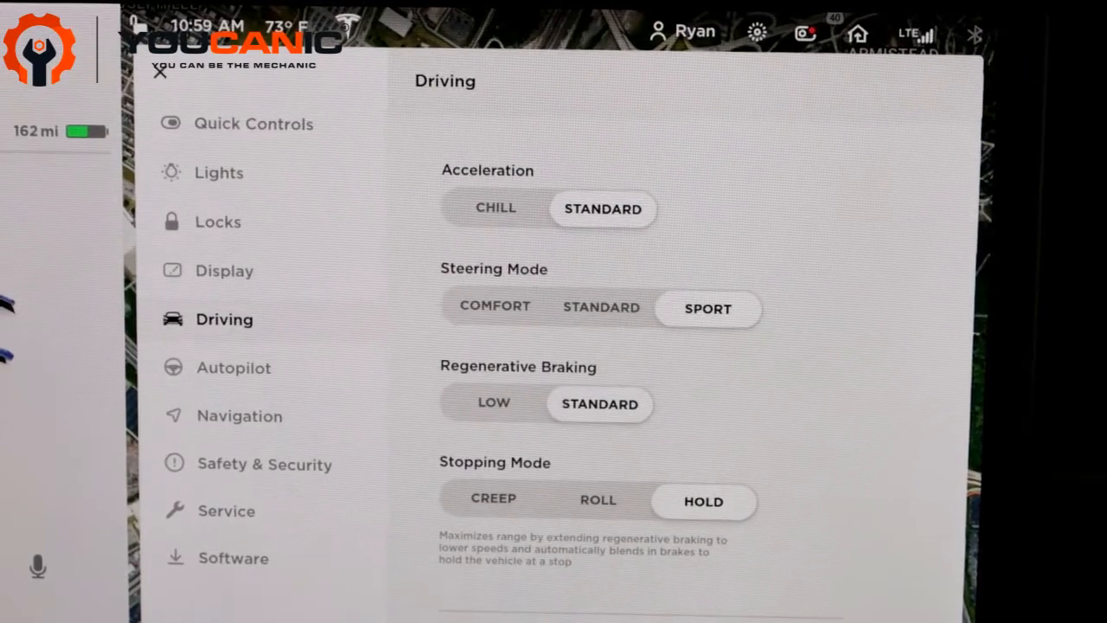
- Toggle Stopping Mode from Hold to Roll and back to Hold
left_click(494, 500)
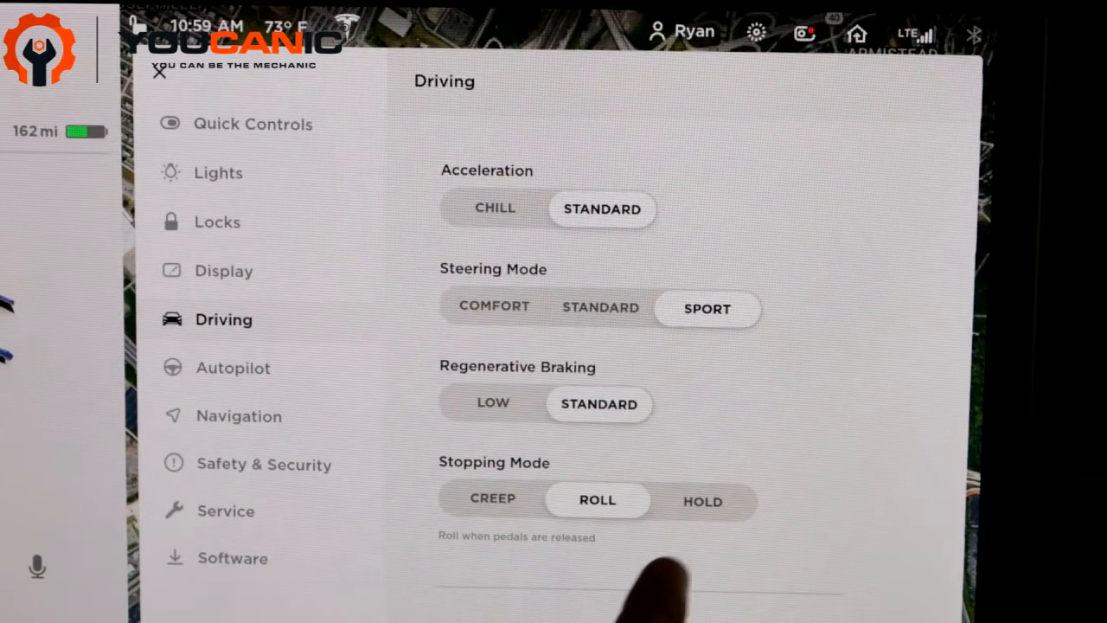
left_click(702, 502)
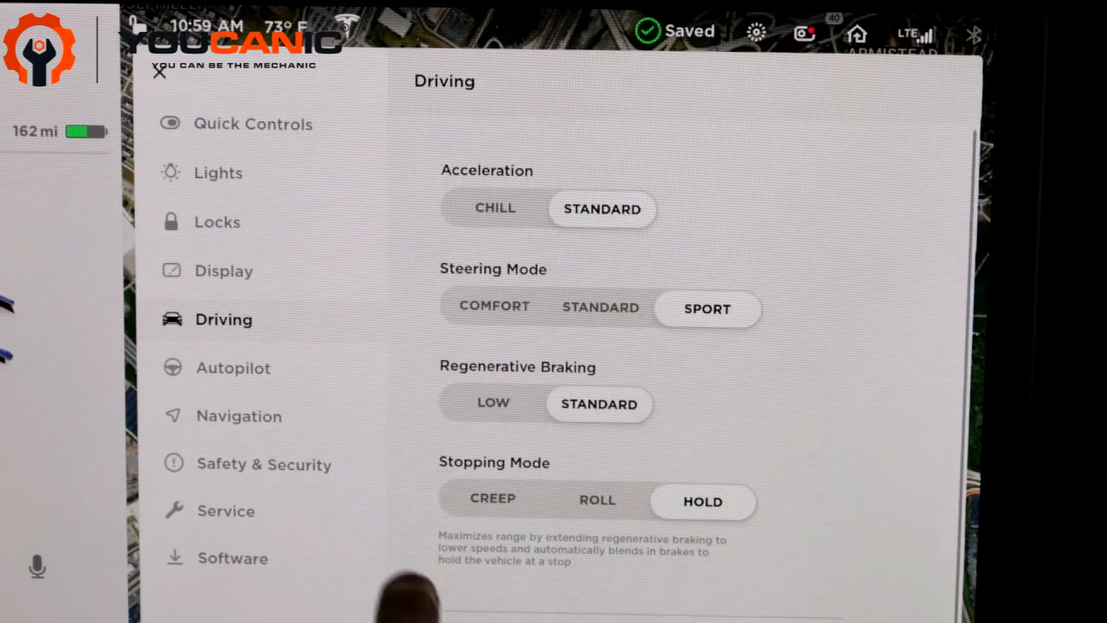